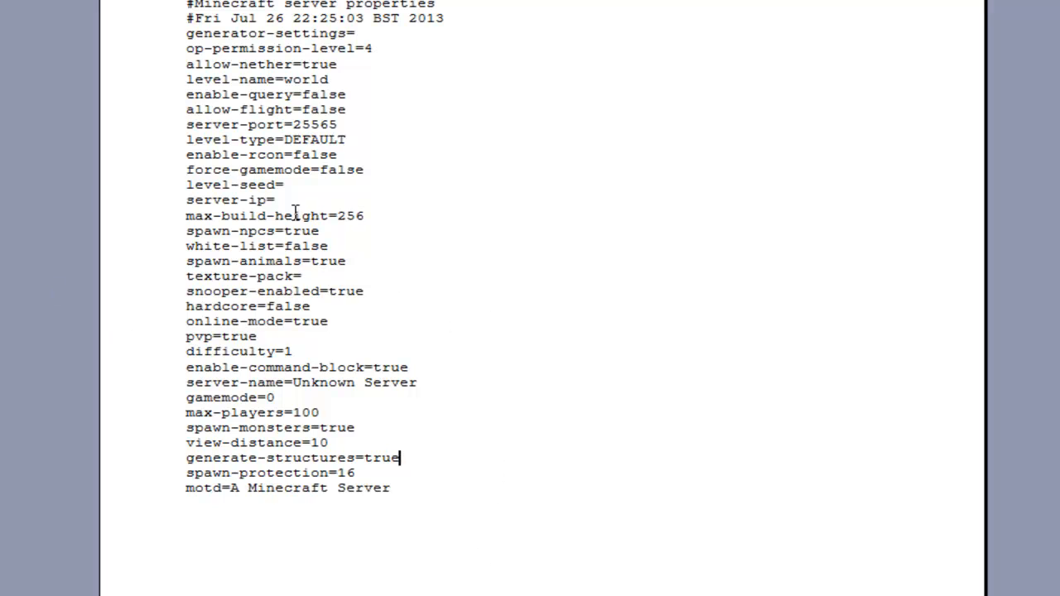
- Place the caret on the motd line to clear the default 'A Minecraft Server' text
left_click(430, 487)
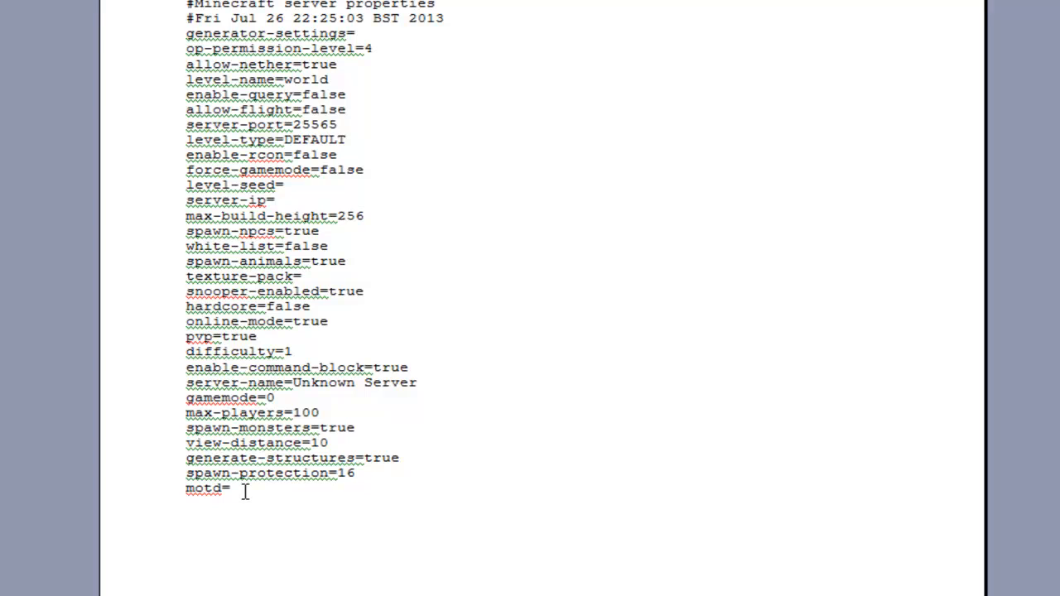
- Begin the motd with gold §6[ then green §2VariatonCraft after motd=
type("ALT")
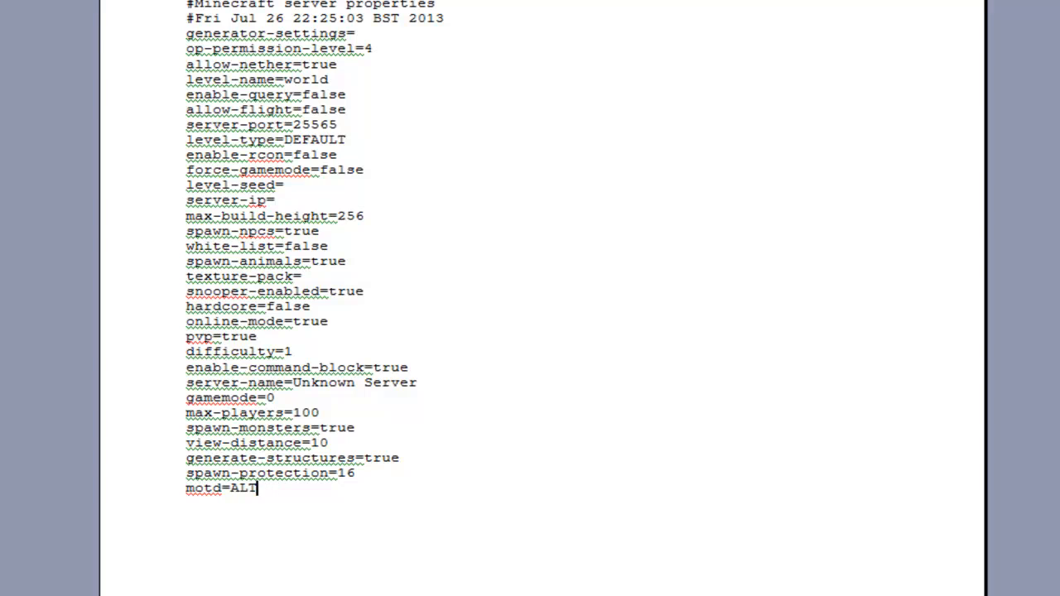
key("Backspace")
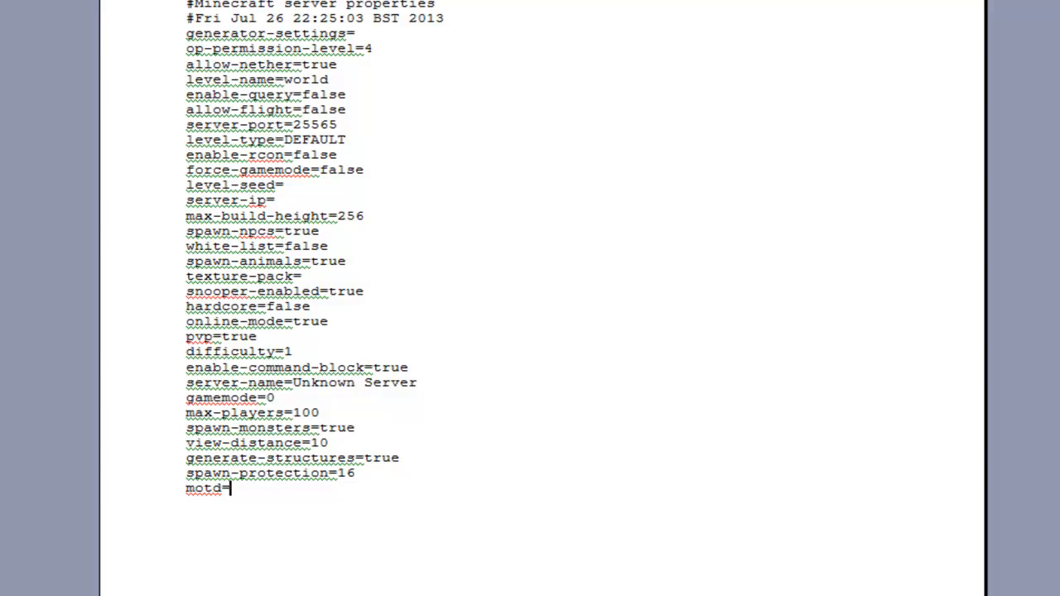
type("s")
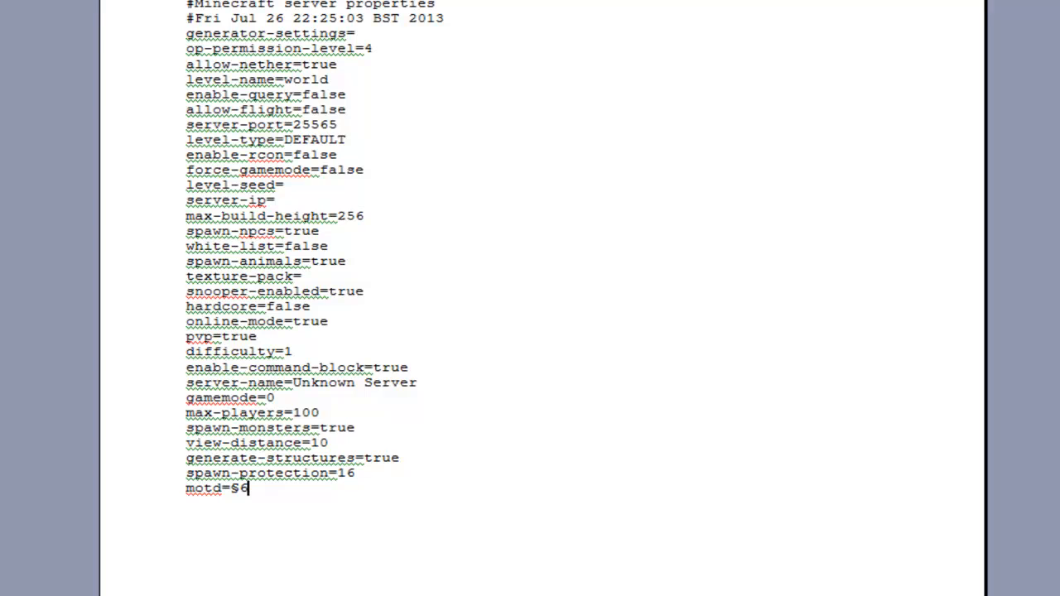
type("[")
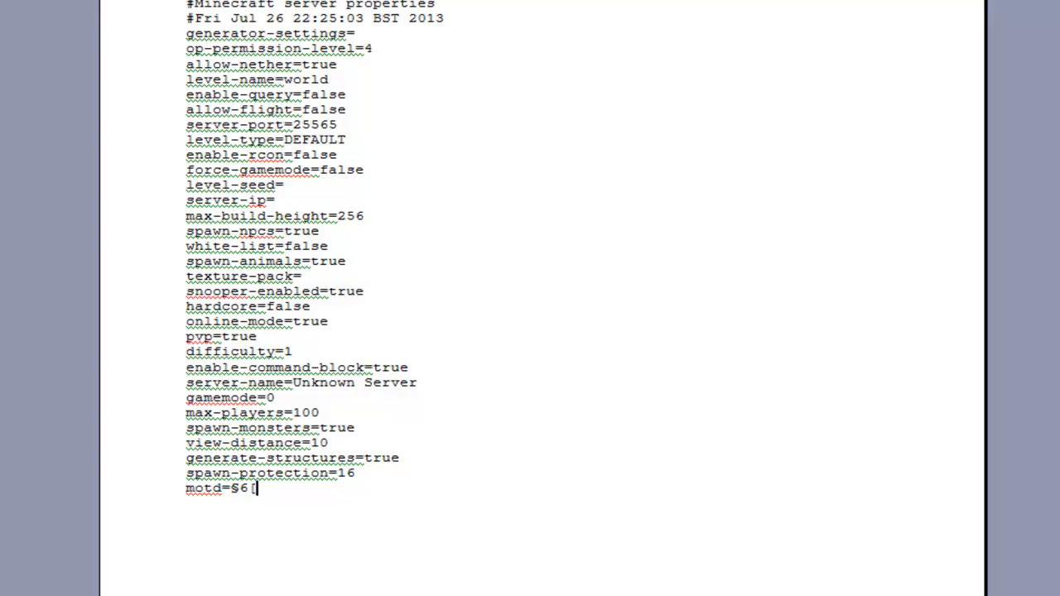
key("alt+tab")
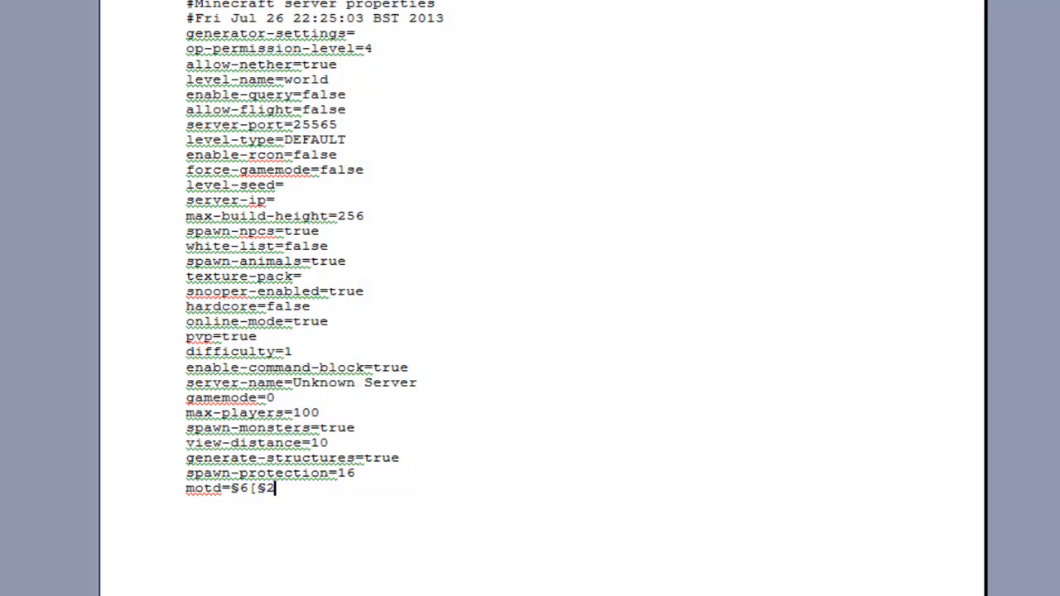
type("Variaton")
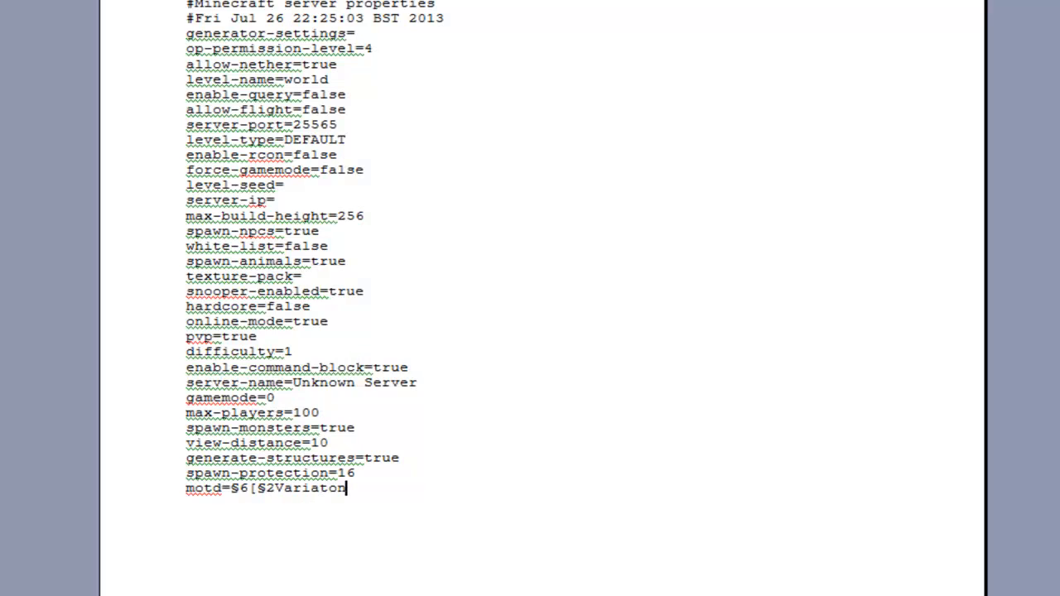
type("Craft")
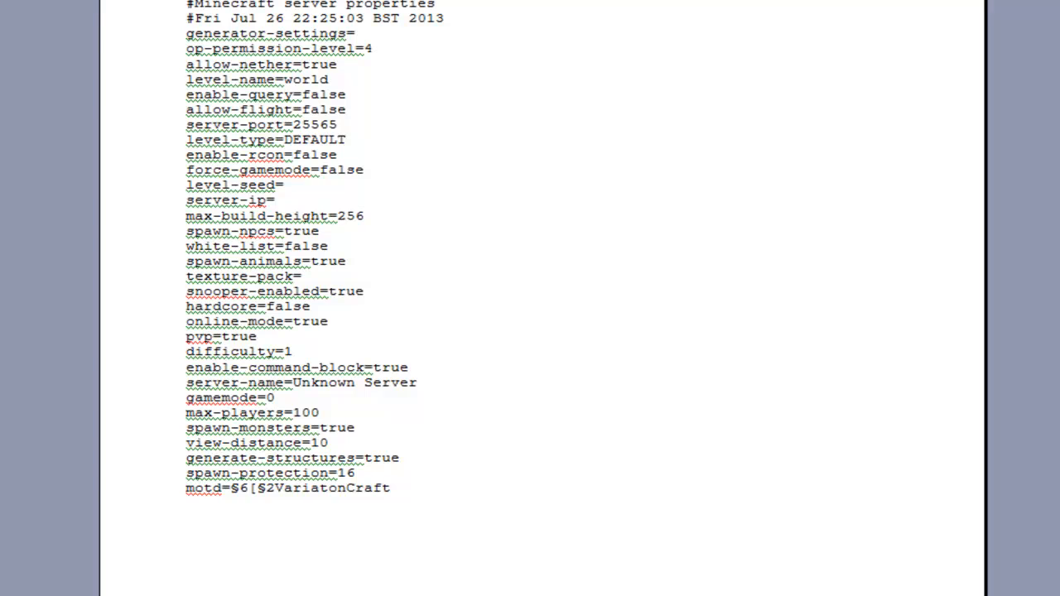
- Close the motd with a gold §6] so it reads §6[§2VariatonCraft§6]
left_click(391, 487)
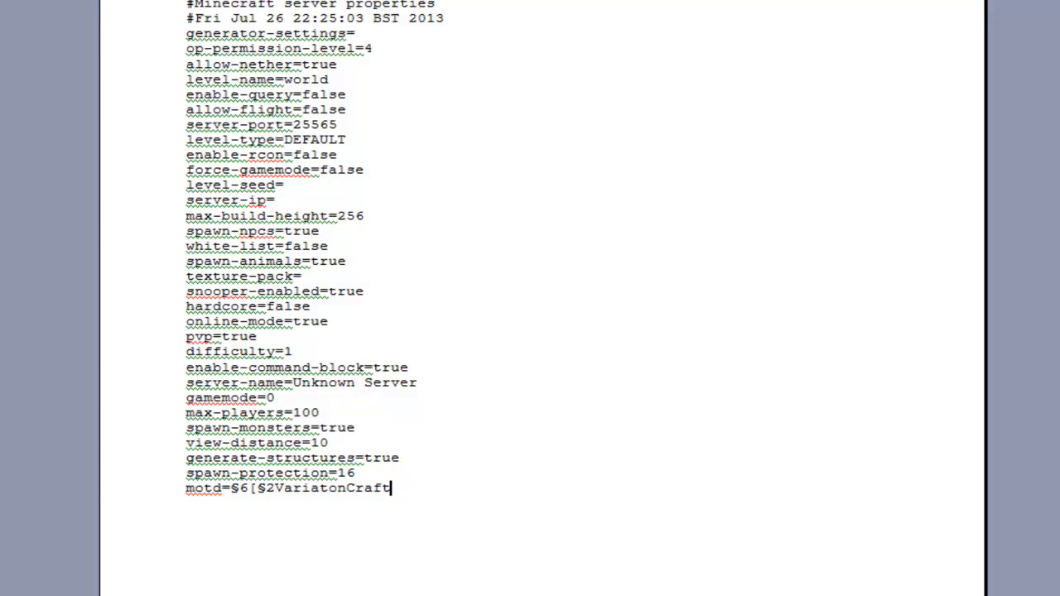
mouse_move(358, 361)
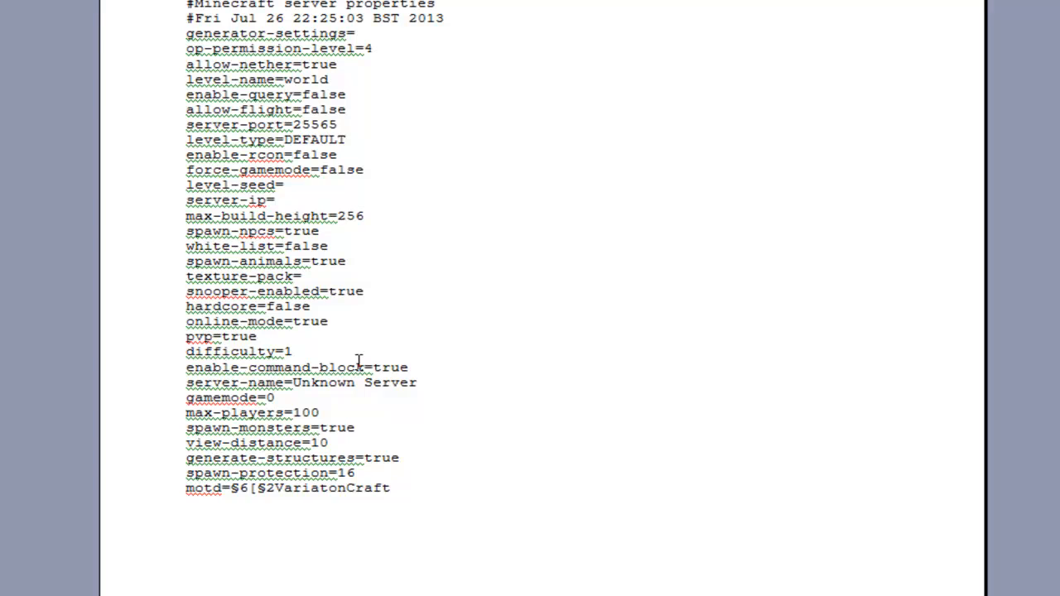
left_click(391, 487)
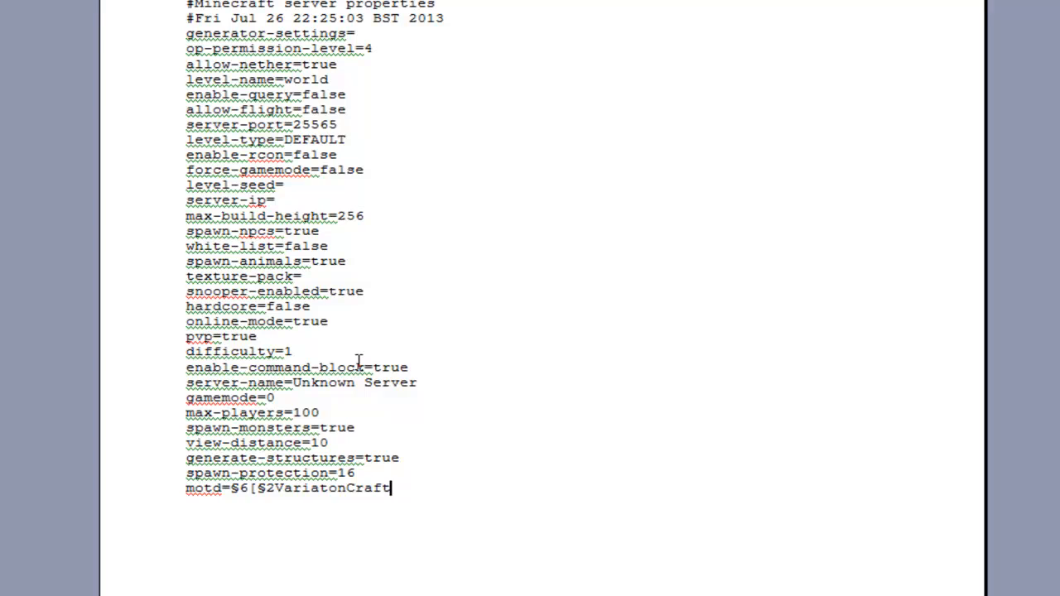
type("s")
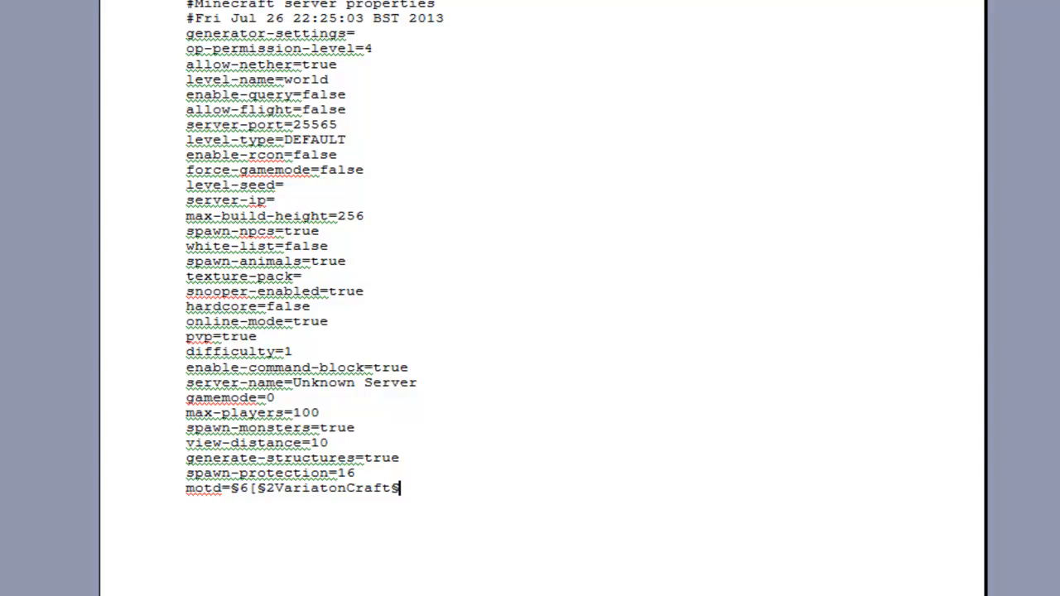
type("§6]")
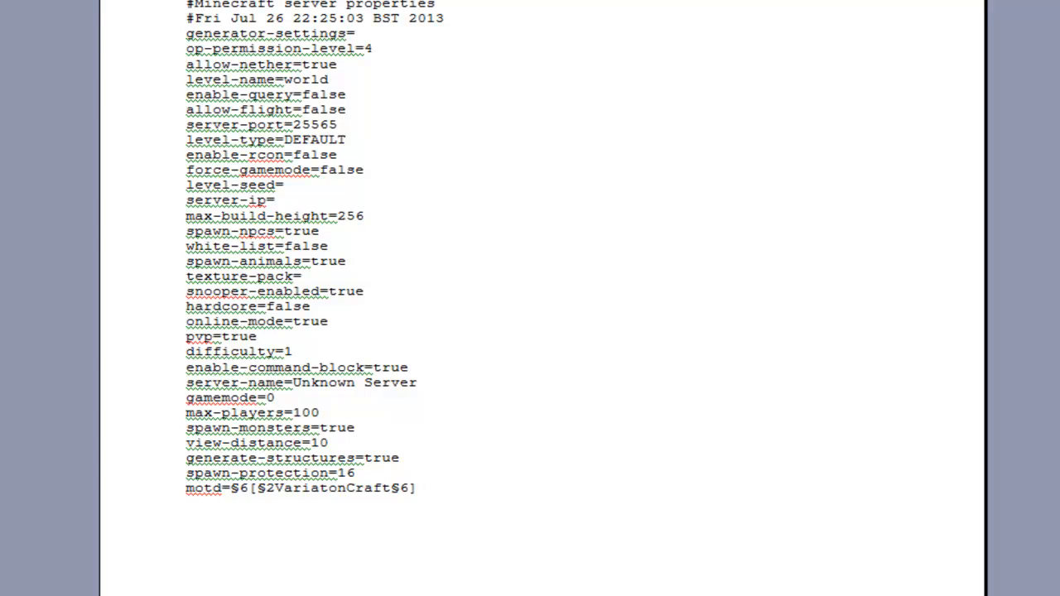
- Rewrite the motd as '§a- §2VariatonCraft§a - §aJoin Now §bMinigames'
left_click(417, 487)
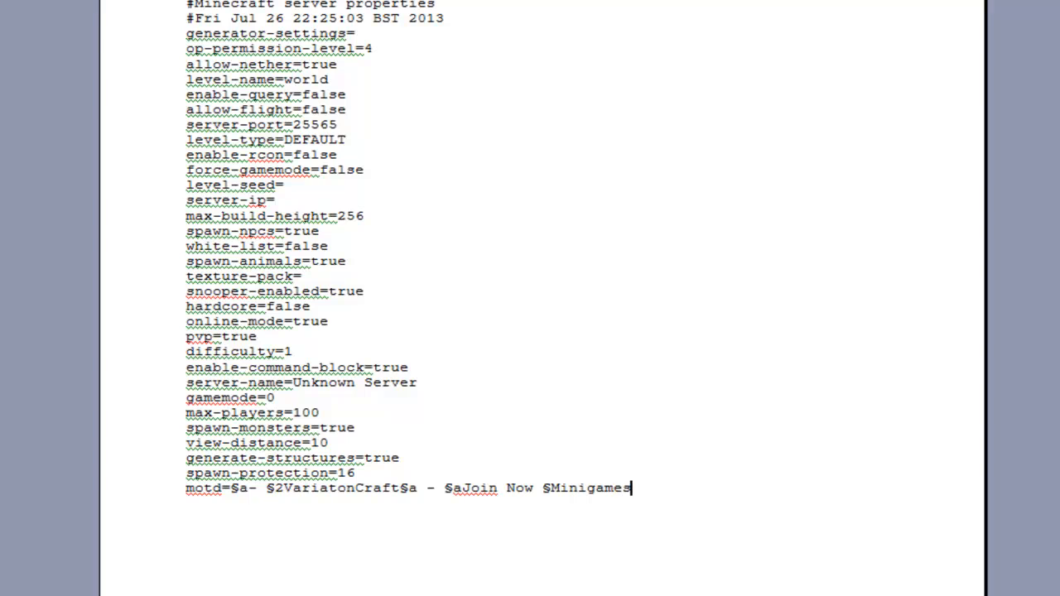
left_click(550, 487)
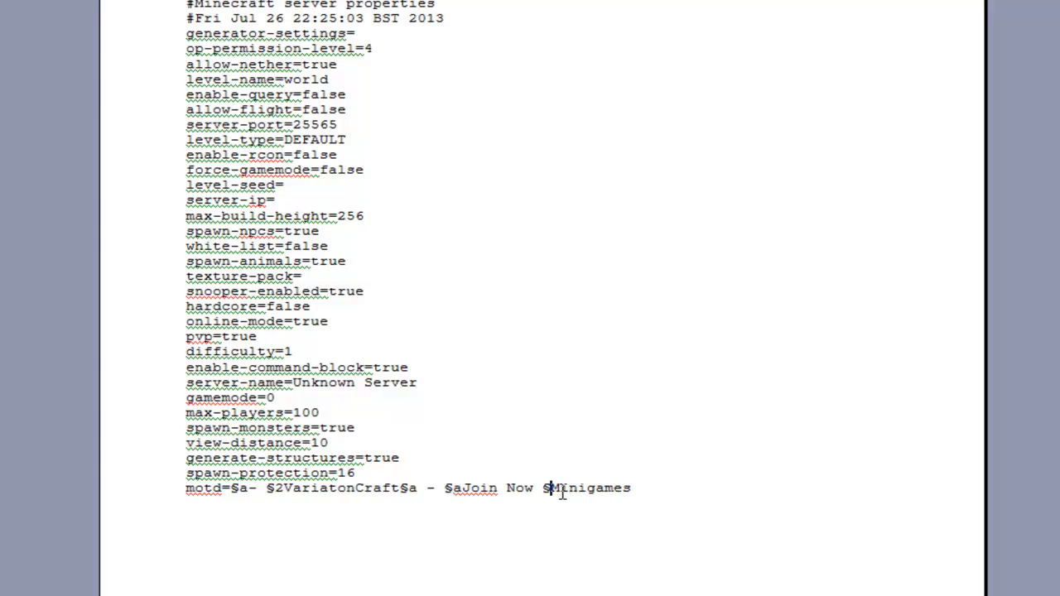
type("b")
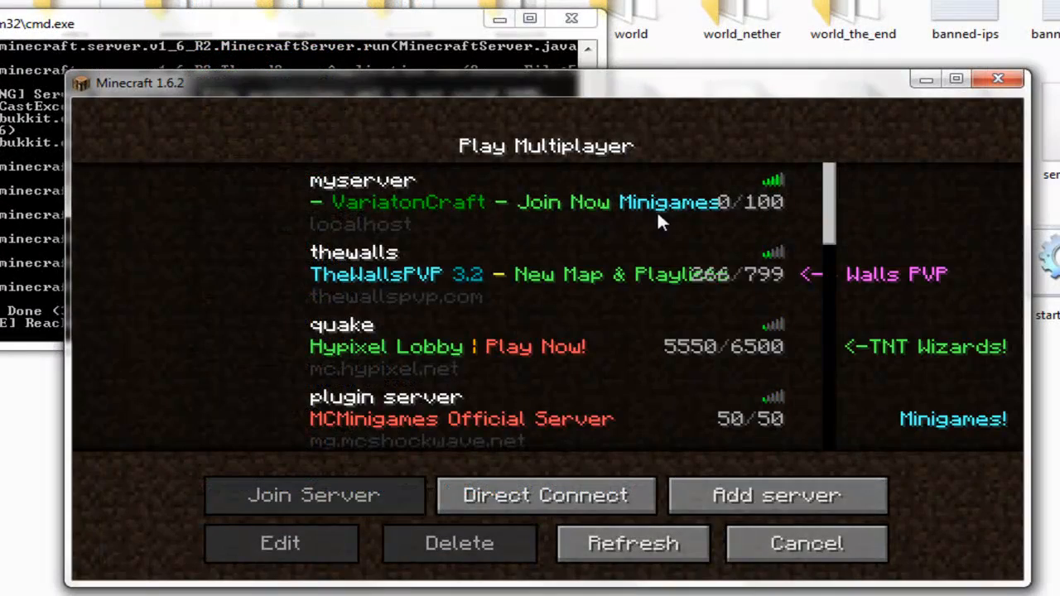
- Select myserver in the multiplayer list to check its green VariatonCraft - Join Now Minigames motd
left_click(546, 202)
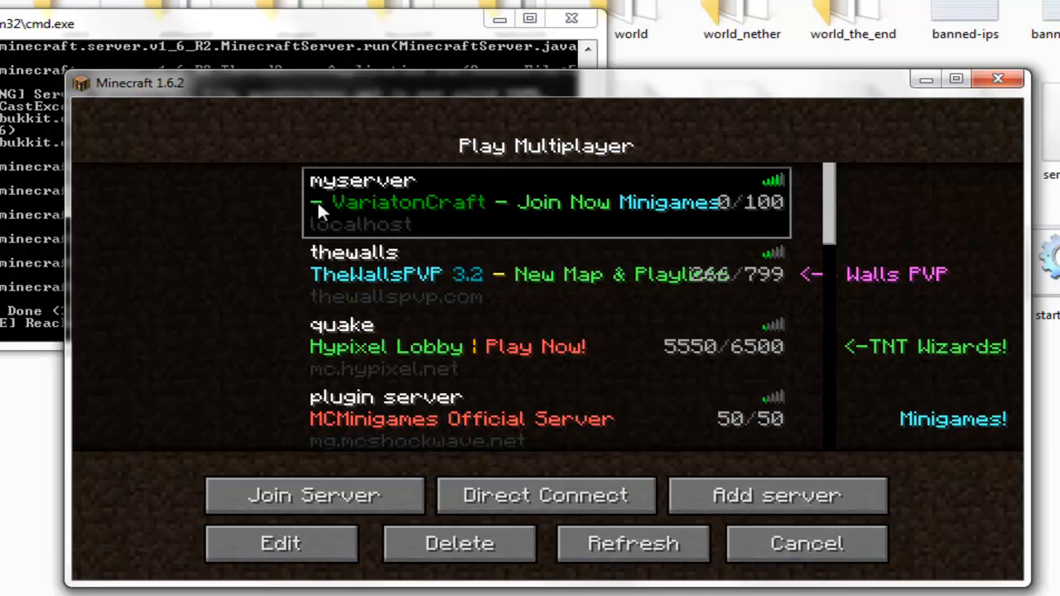
mouse_move(544, 214)
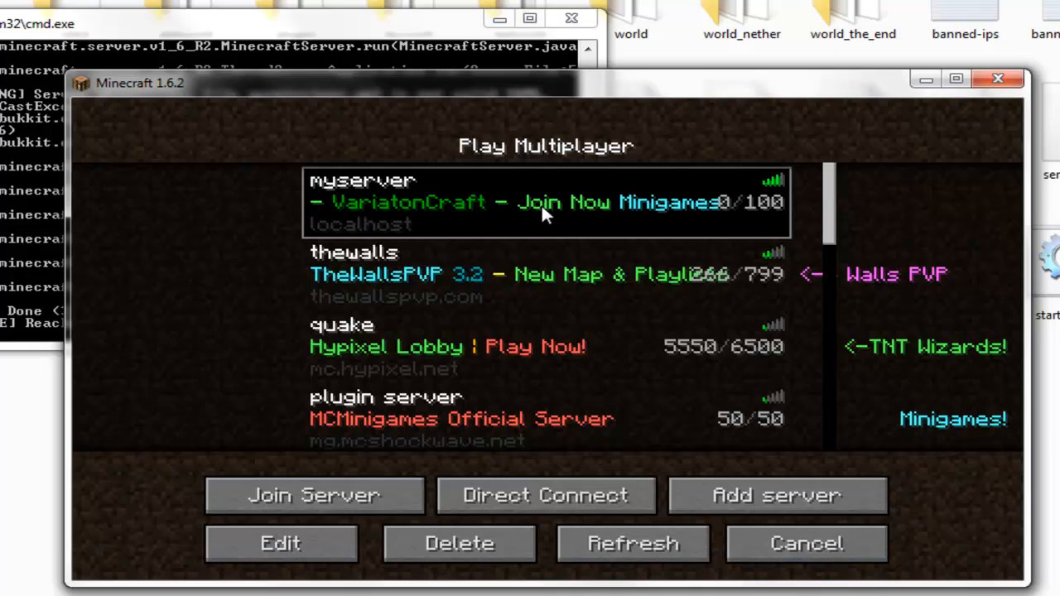
mouse_move(692, 205)
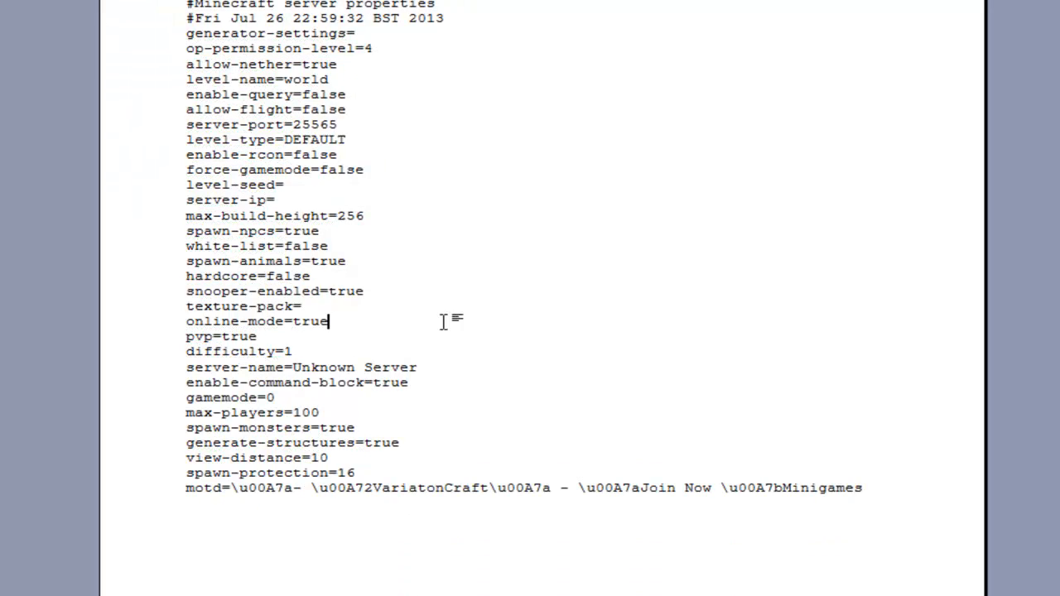
mouse_move(420, 484)
type("§c ")
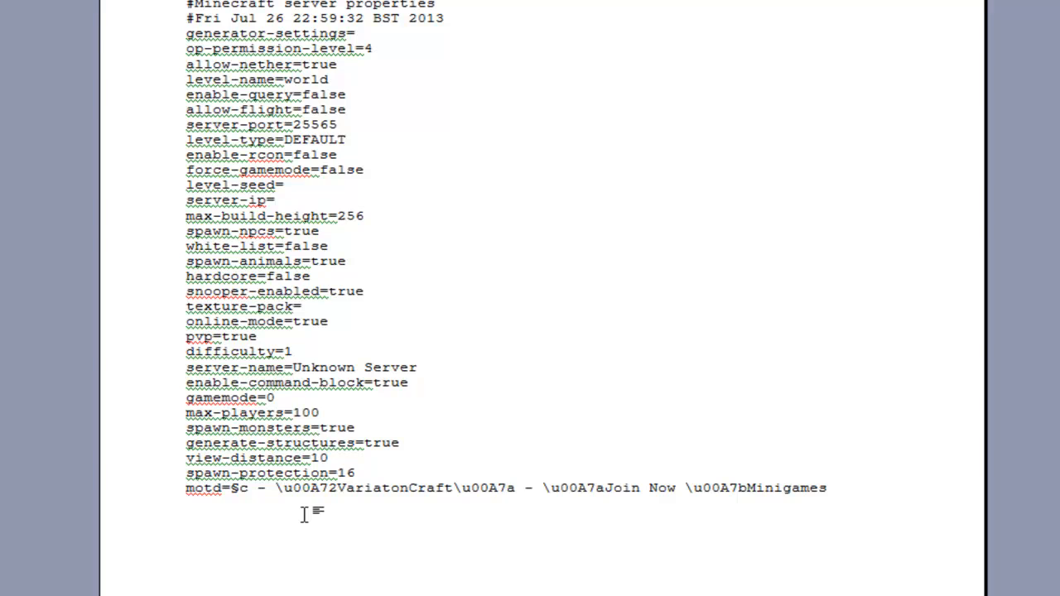
- Change the dash after VariatonCraft to red §c and add a white §f '←---' arrow line
left_click(507, 487)
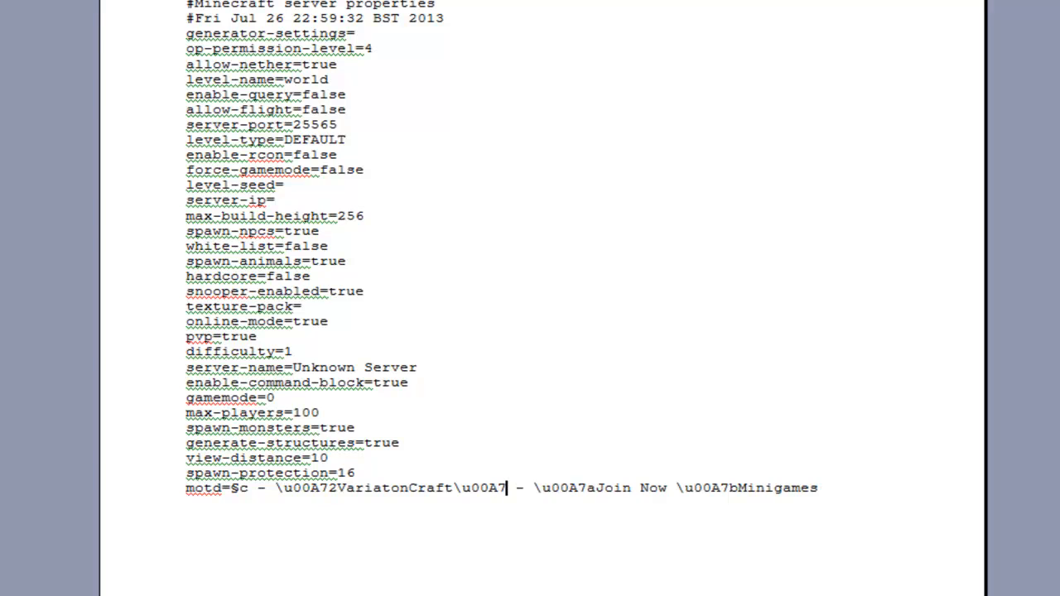
key("Backspace")
type(" §c")
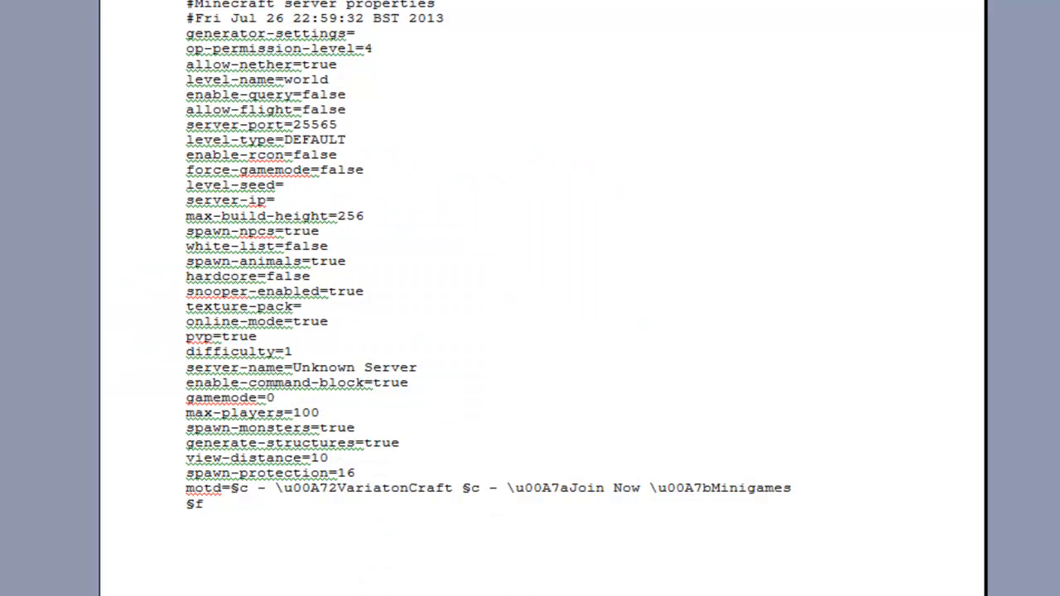
type("←---")
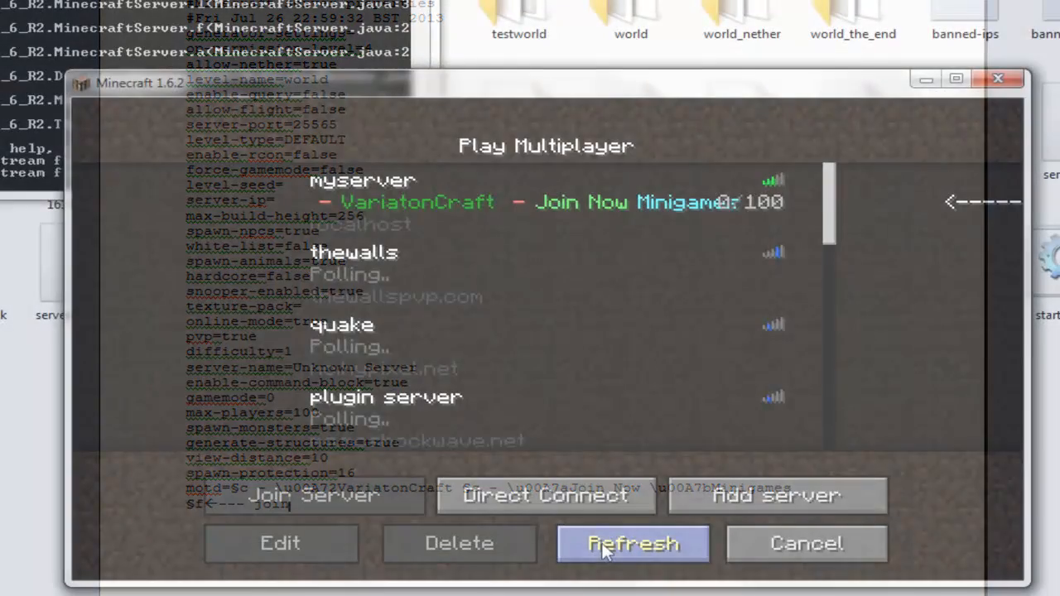
- Refresh the server list so myserver shows red dashes and the white arrow
left_click(632, 543)
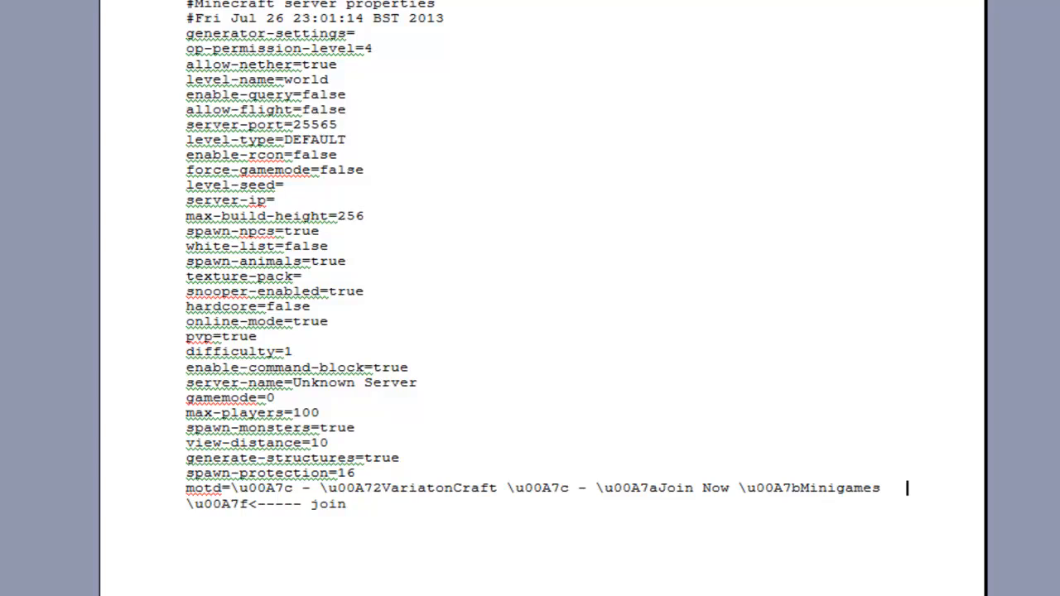
- Save server.properties with the motd arrow line reading '<----- join'
key("ctrl+s")
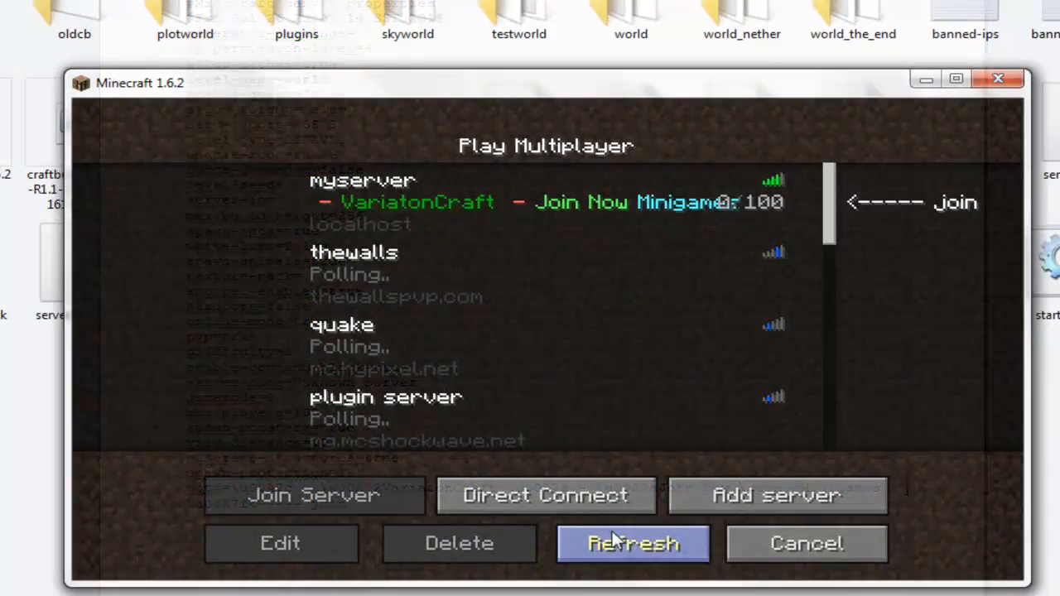
- Refresh the server list twice so myserver's motd ends with the white '<----- join' arrow
left_click(633, 544)
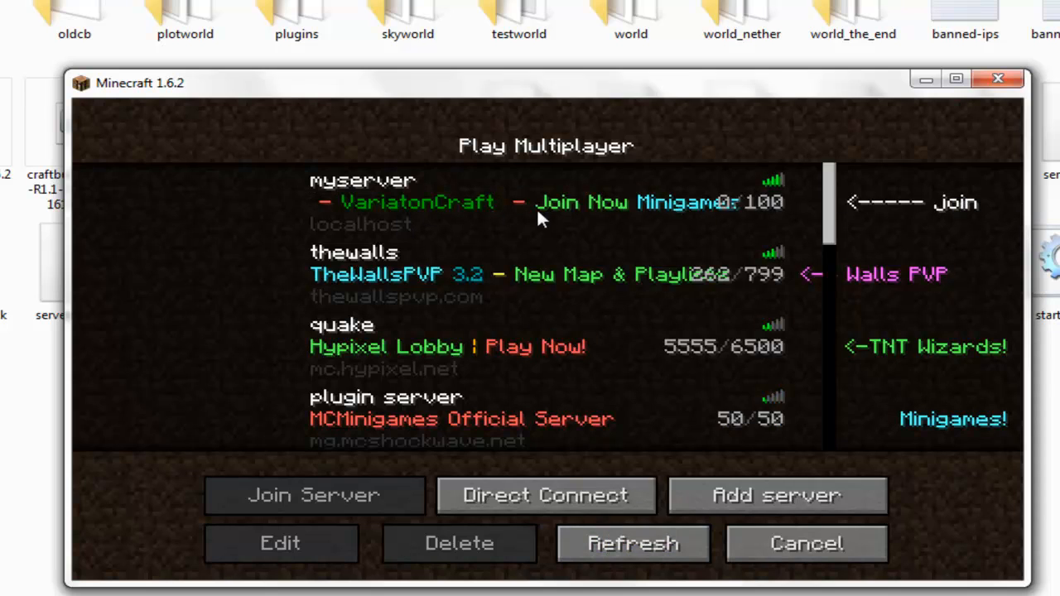
mouse_move(958, 214)
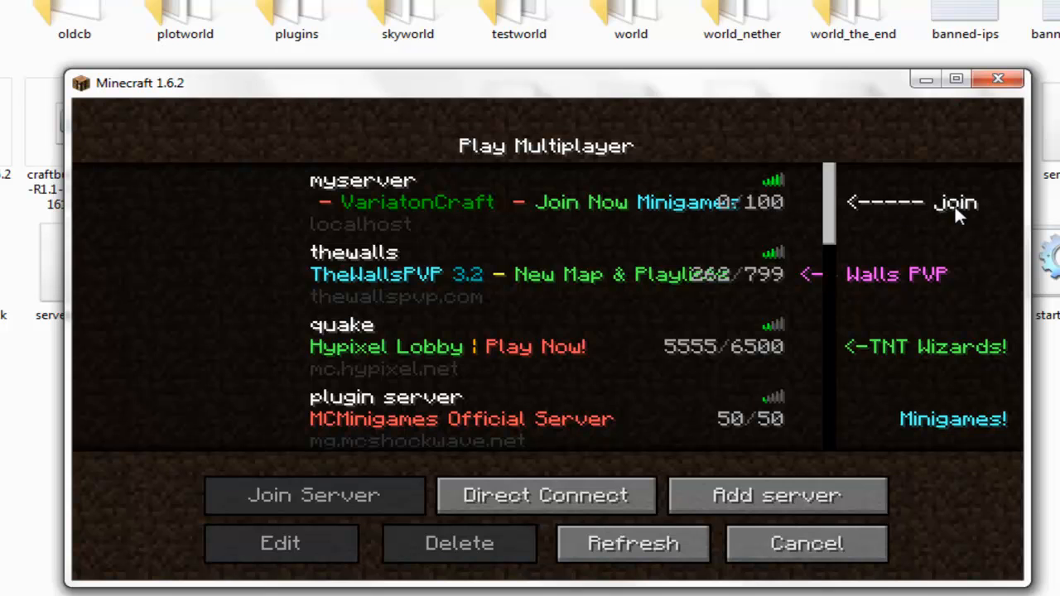
left_click(633, 543)
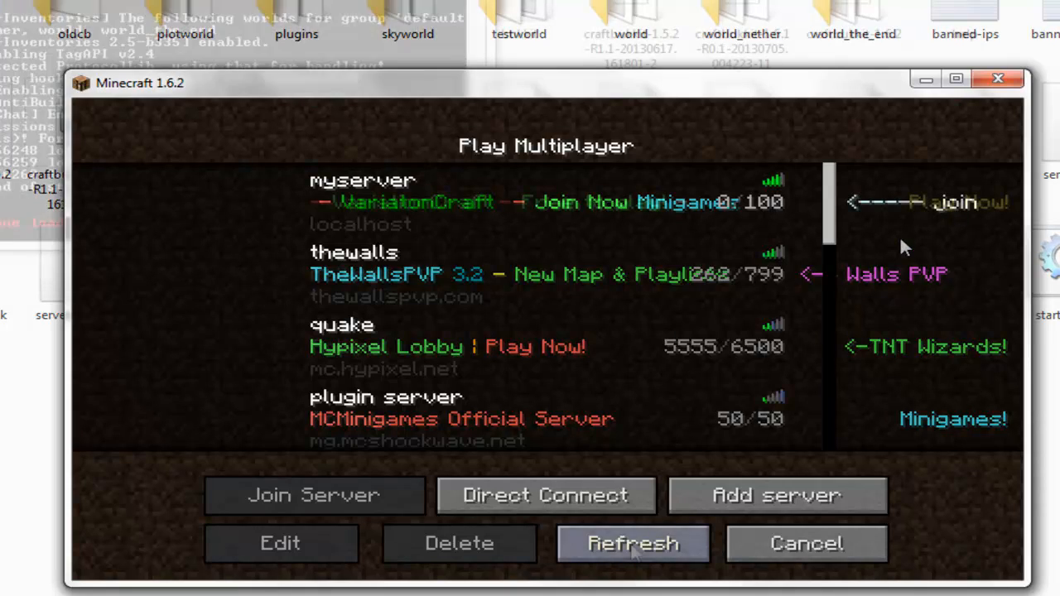
- Refresh the server list to show 'VariationCraft - Free to play!' with a '<--- Play Now!' arrow
left_click(633, 544)
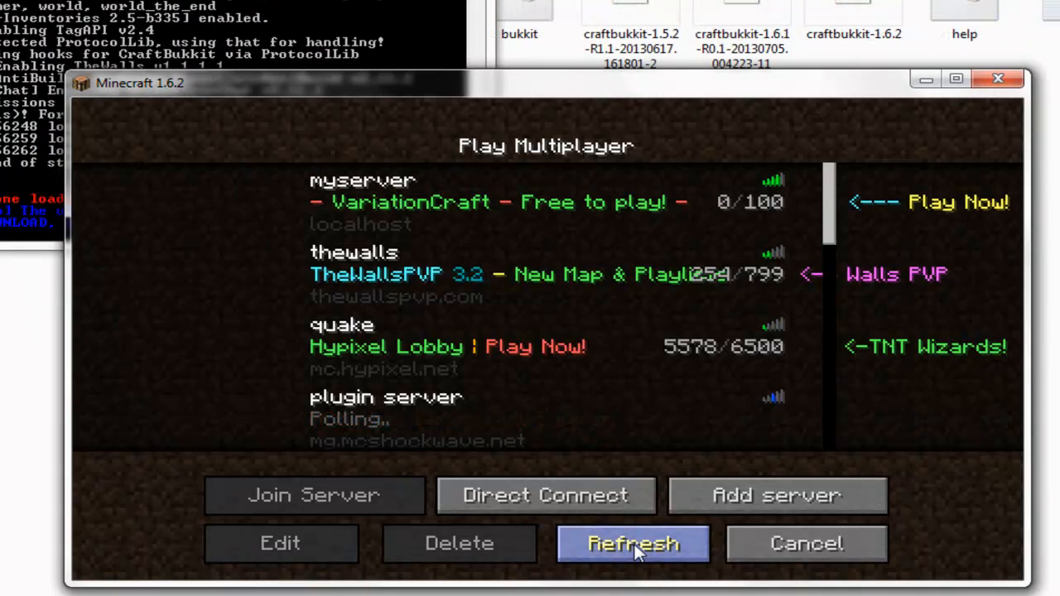
left_click(633, 544)
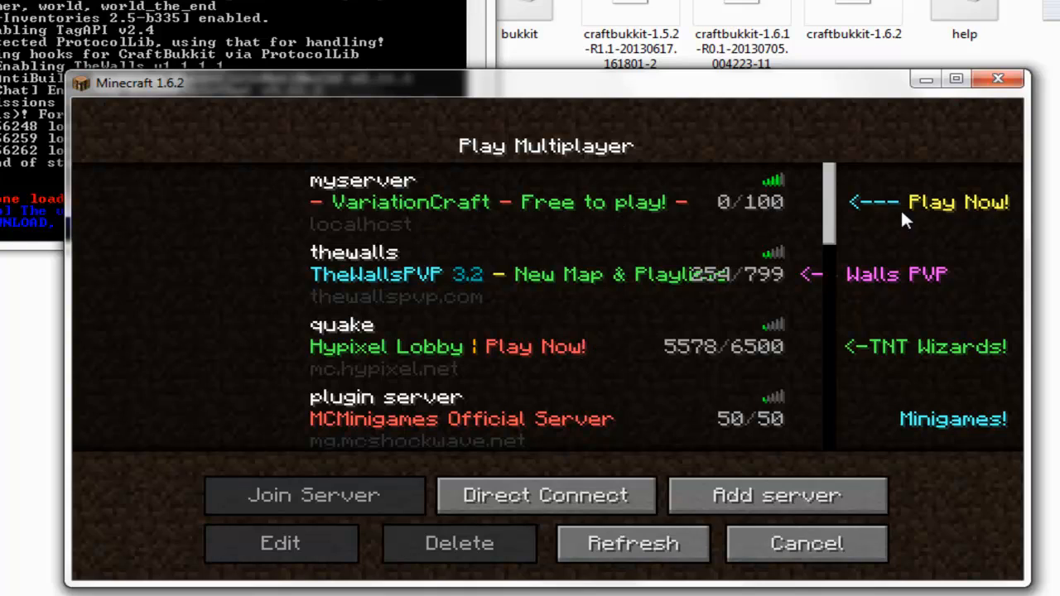
mouse_move(477, 169)
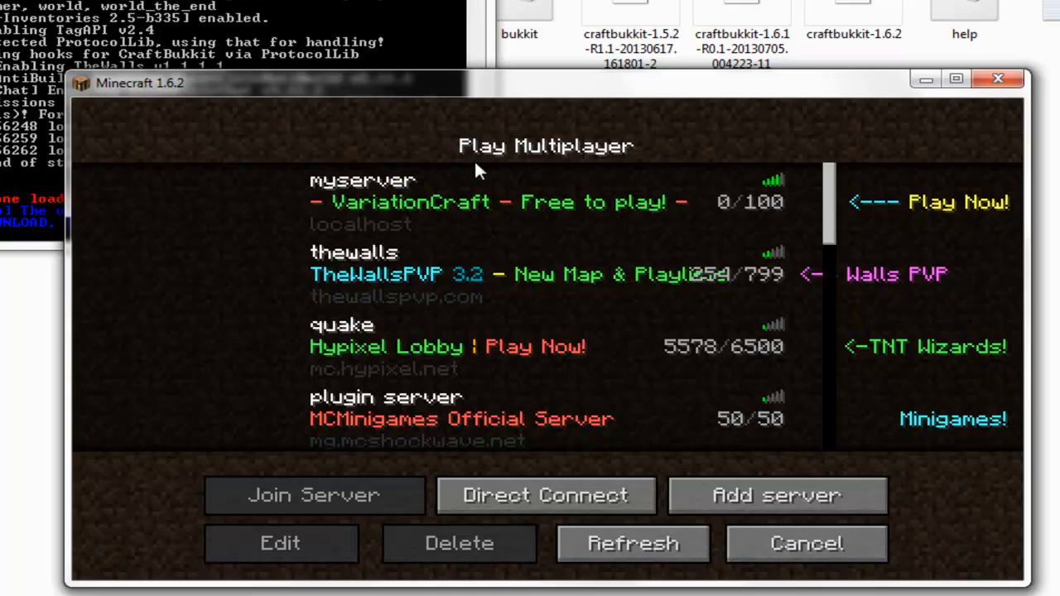
mouse_move(868, 219)
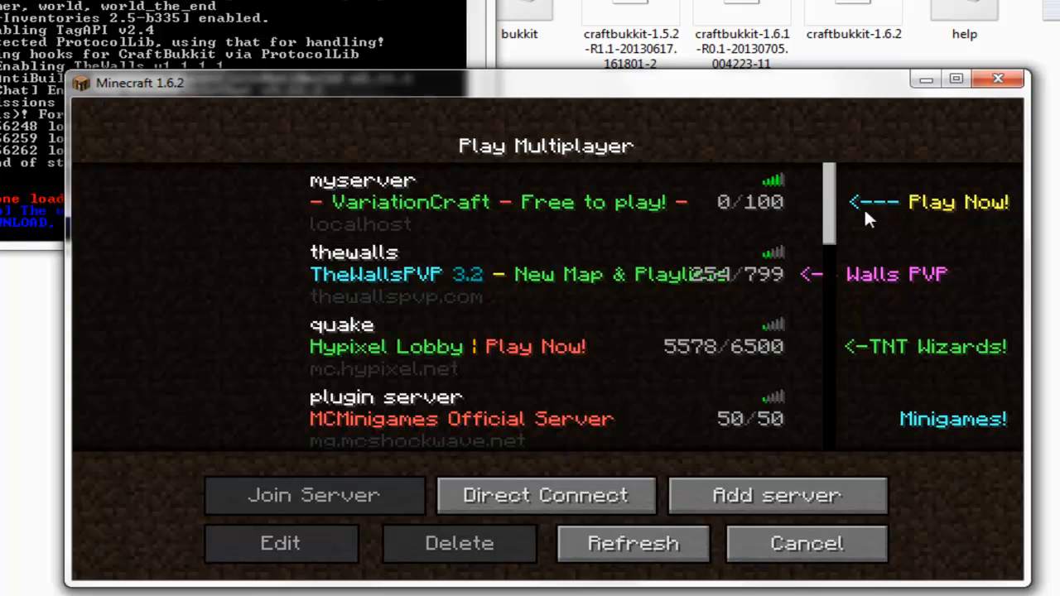
mouse_move(847, 223)
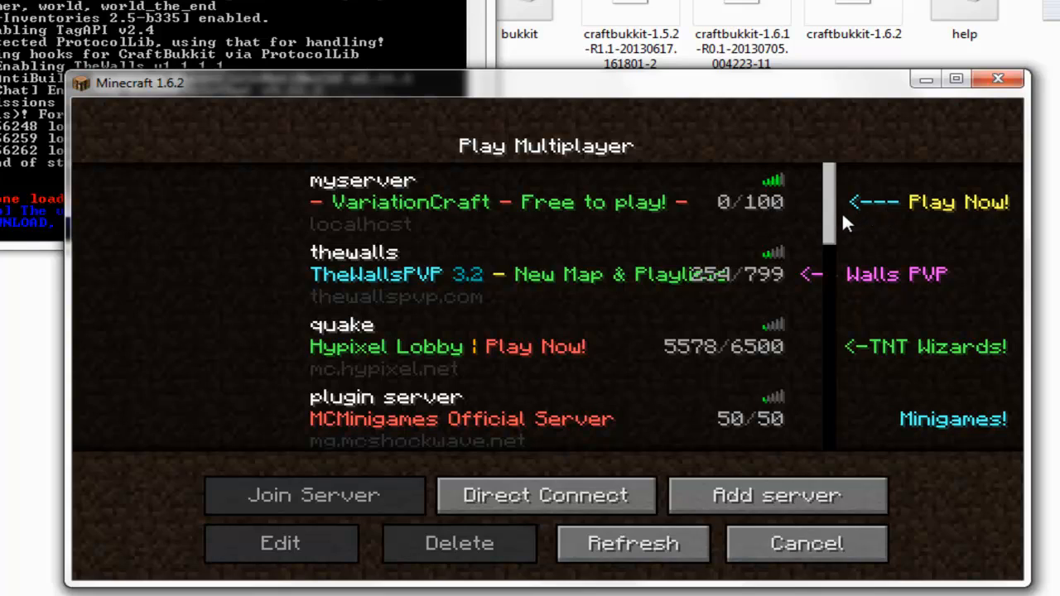
mouse_move(820, 215)
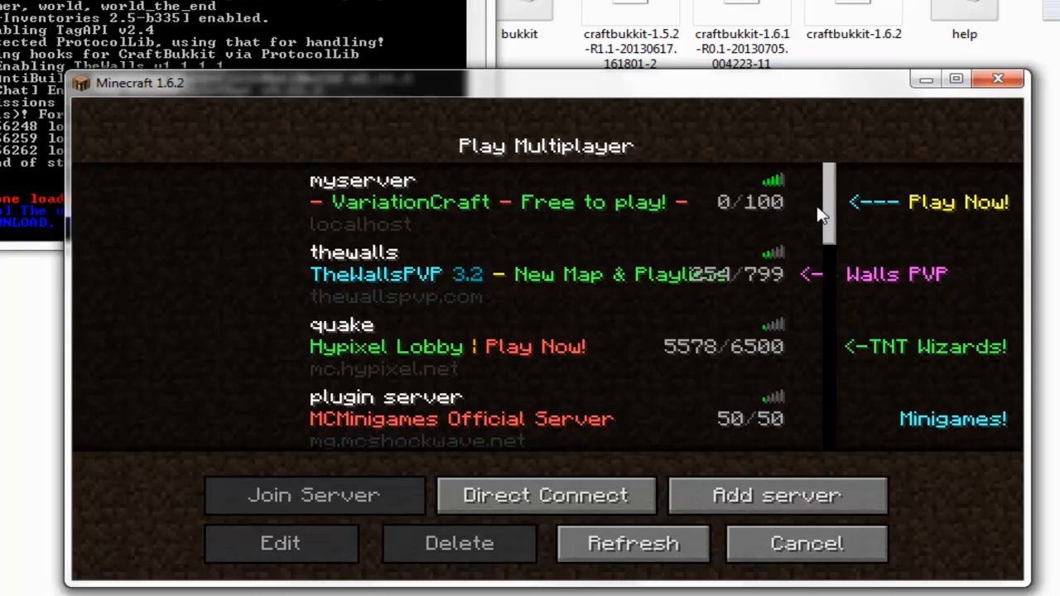
mouse_move(818, 257)
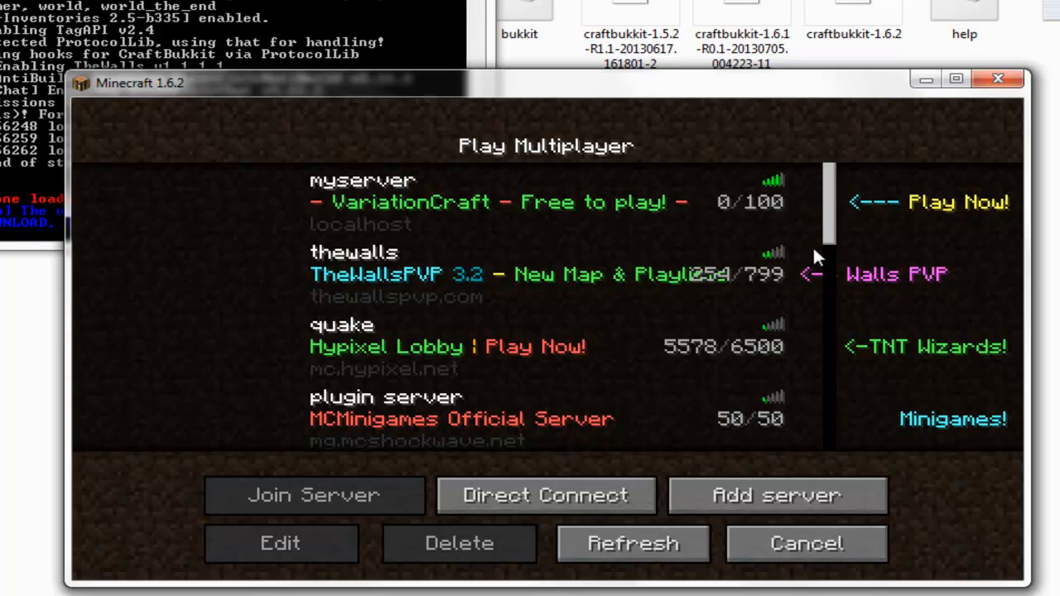